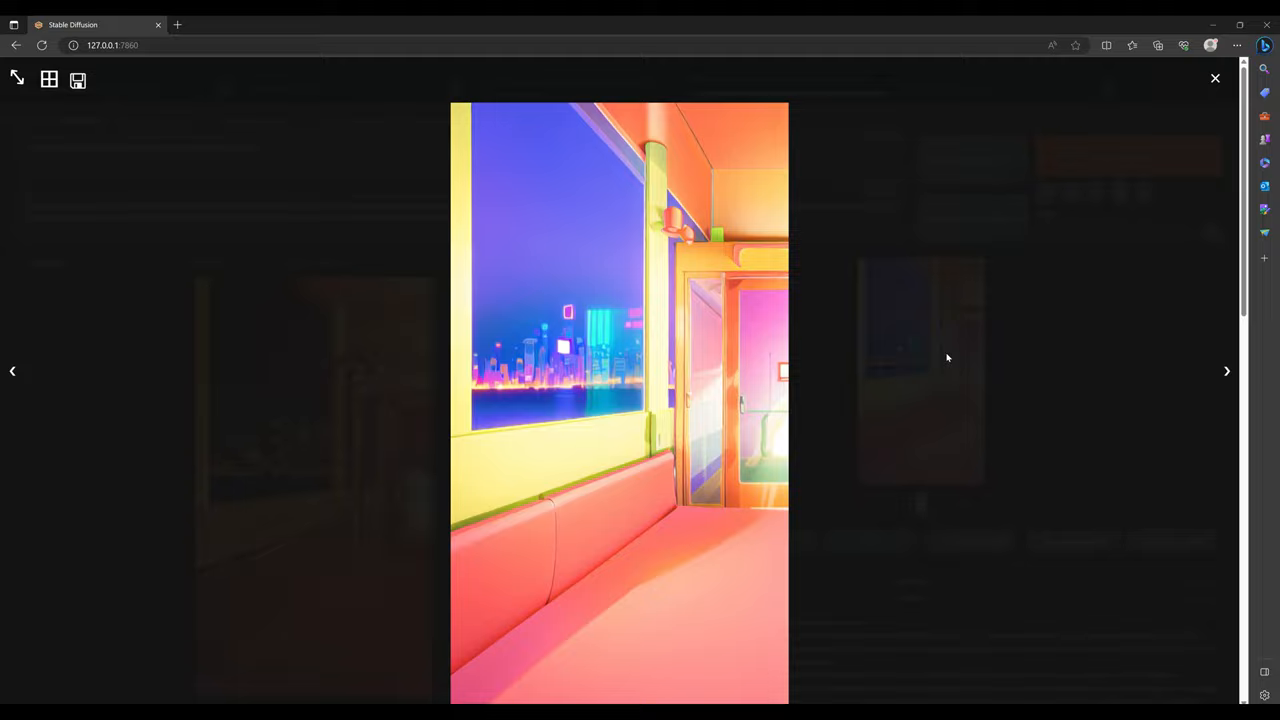
- View another generated image from the gallery at full size
click(236, 24)
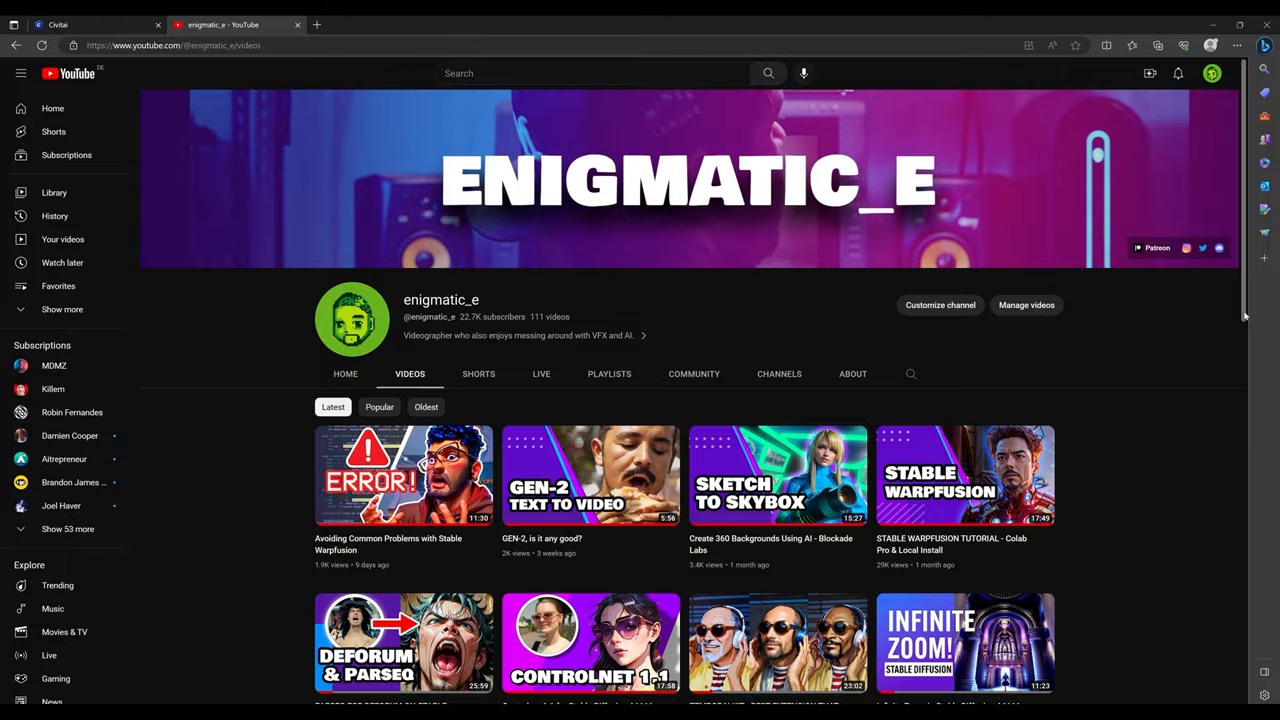
- Scroll down the channel's list of AI video tutorials
scroll(down, 3)
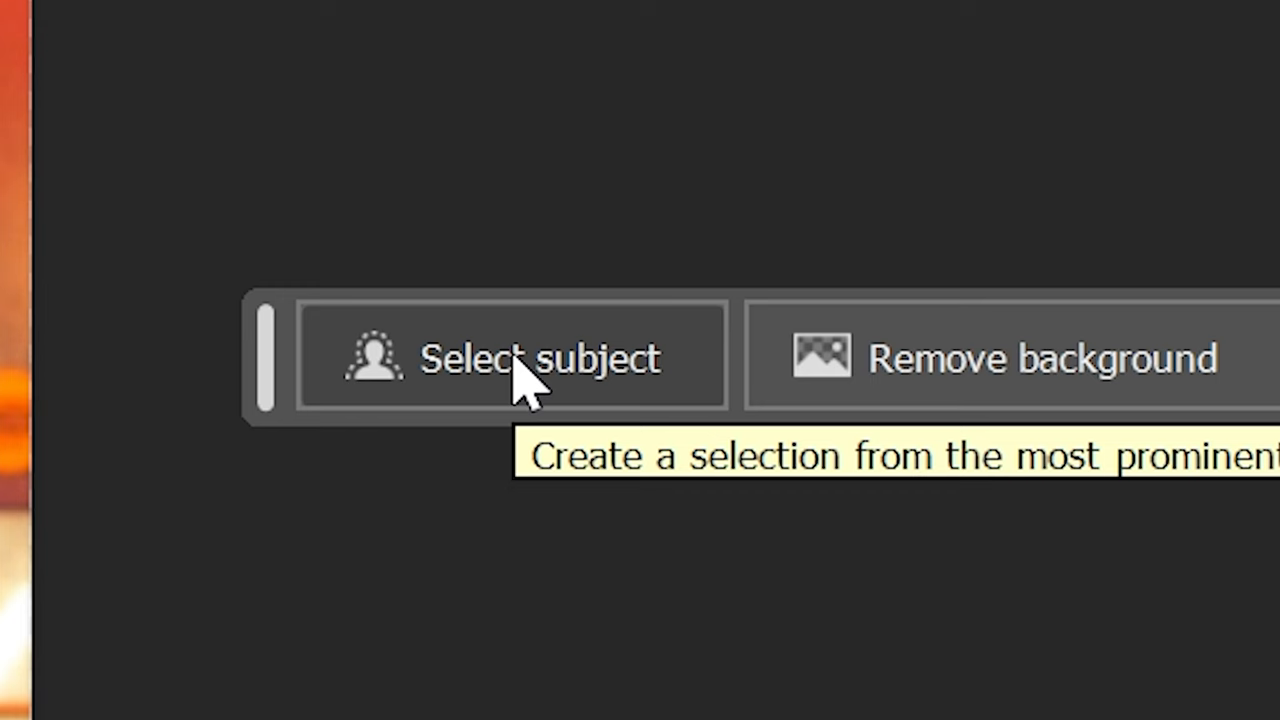
- Auto-select the dancer with Select subject and choose a fill for the selection
click(510, 358)
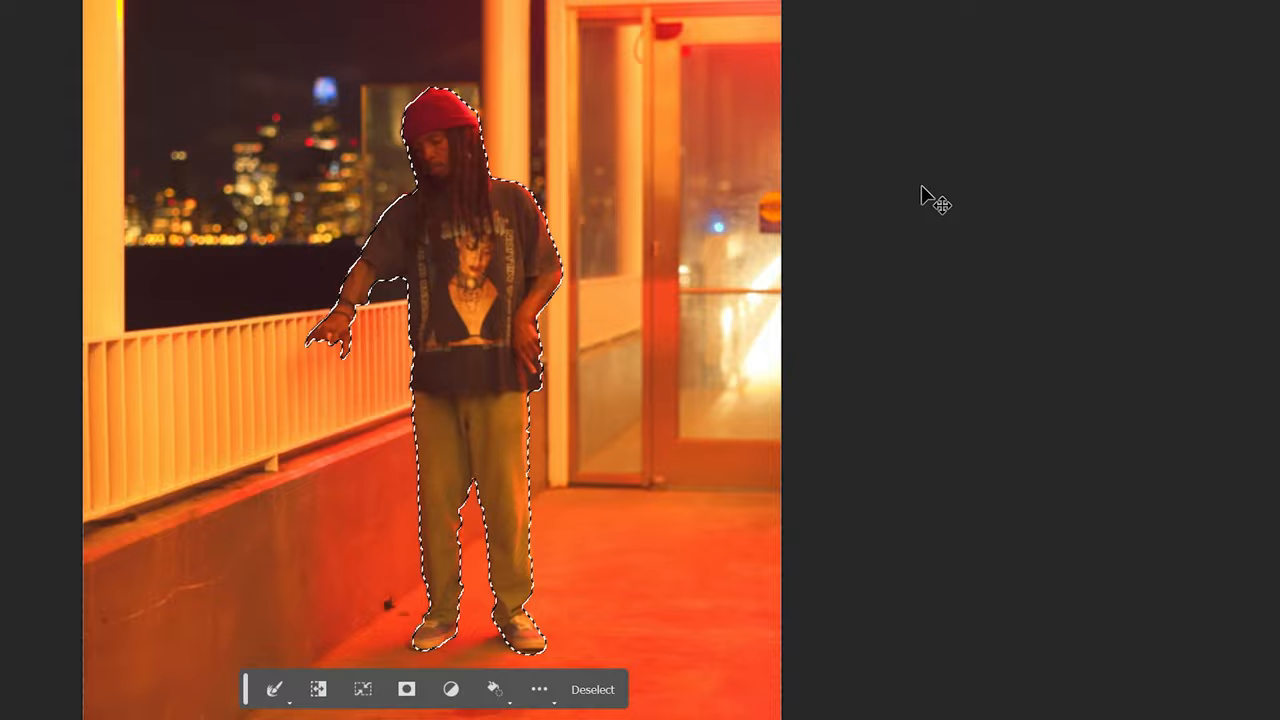
click(494, 688)
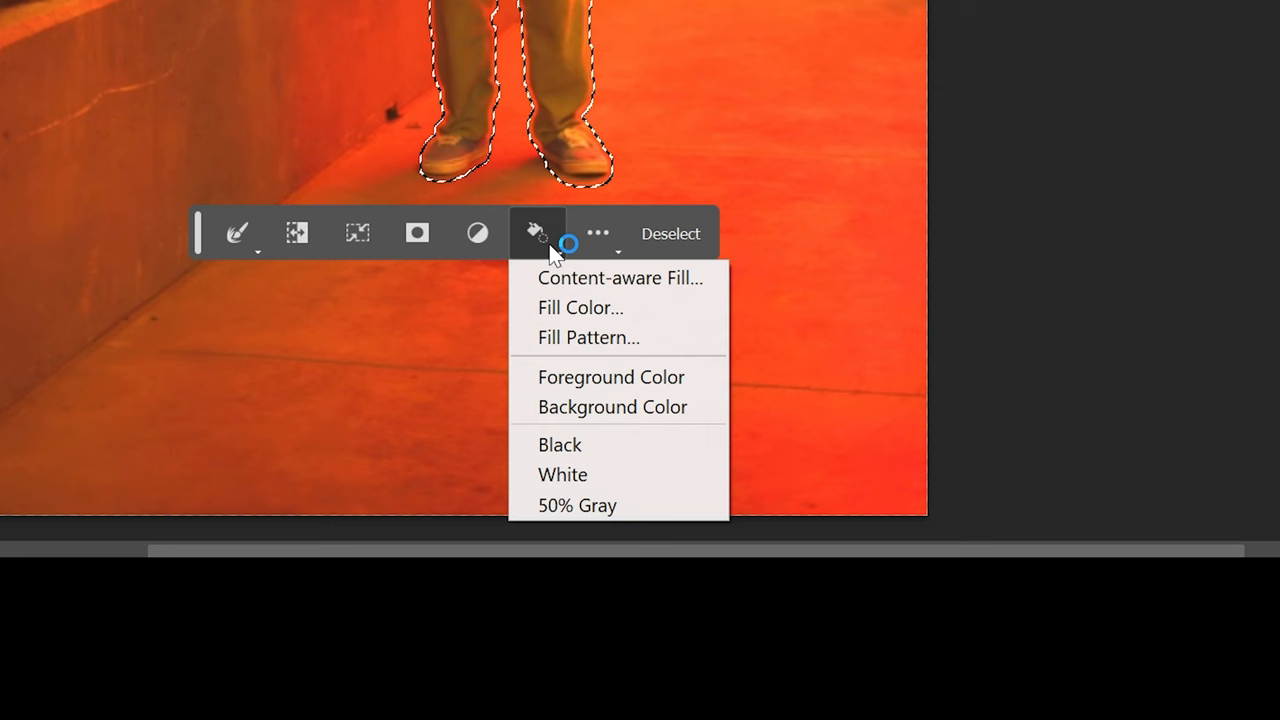
click(620, 276)
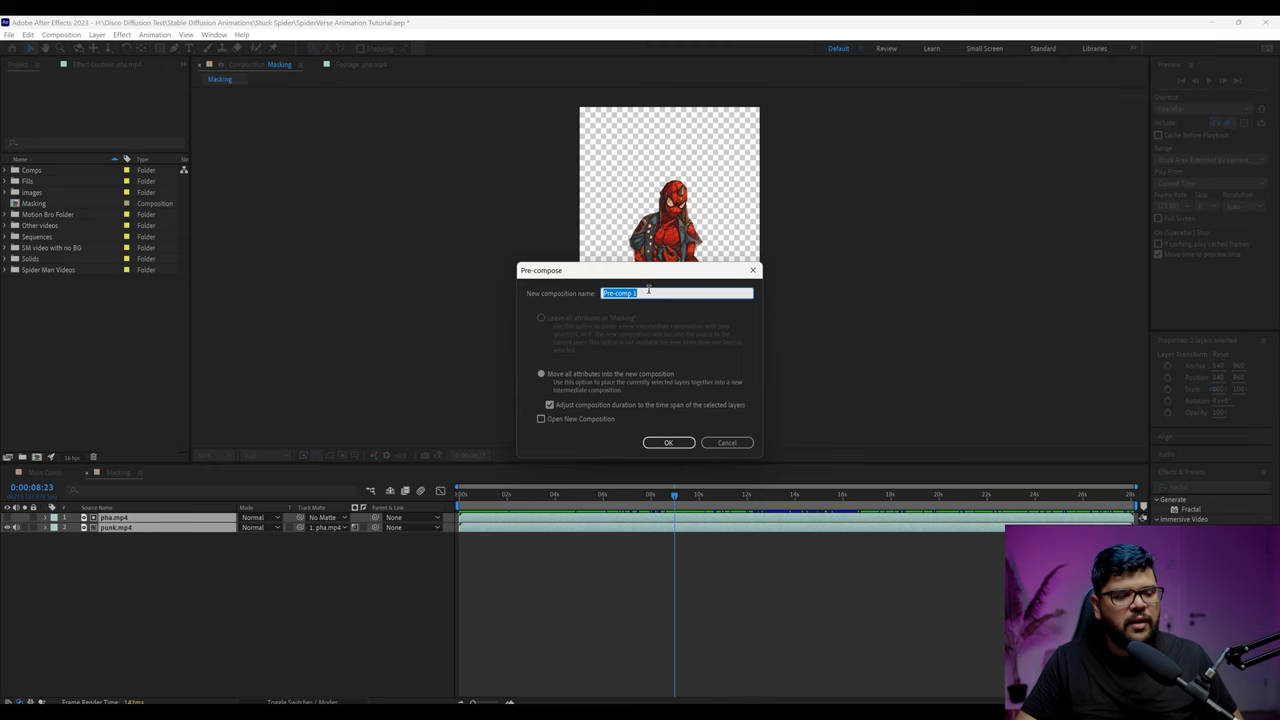
- Confirm precomposing the dancer layers into Punk Alpha
click(668, 442)
text(bright)
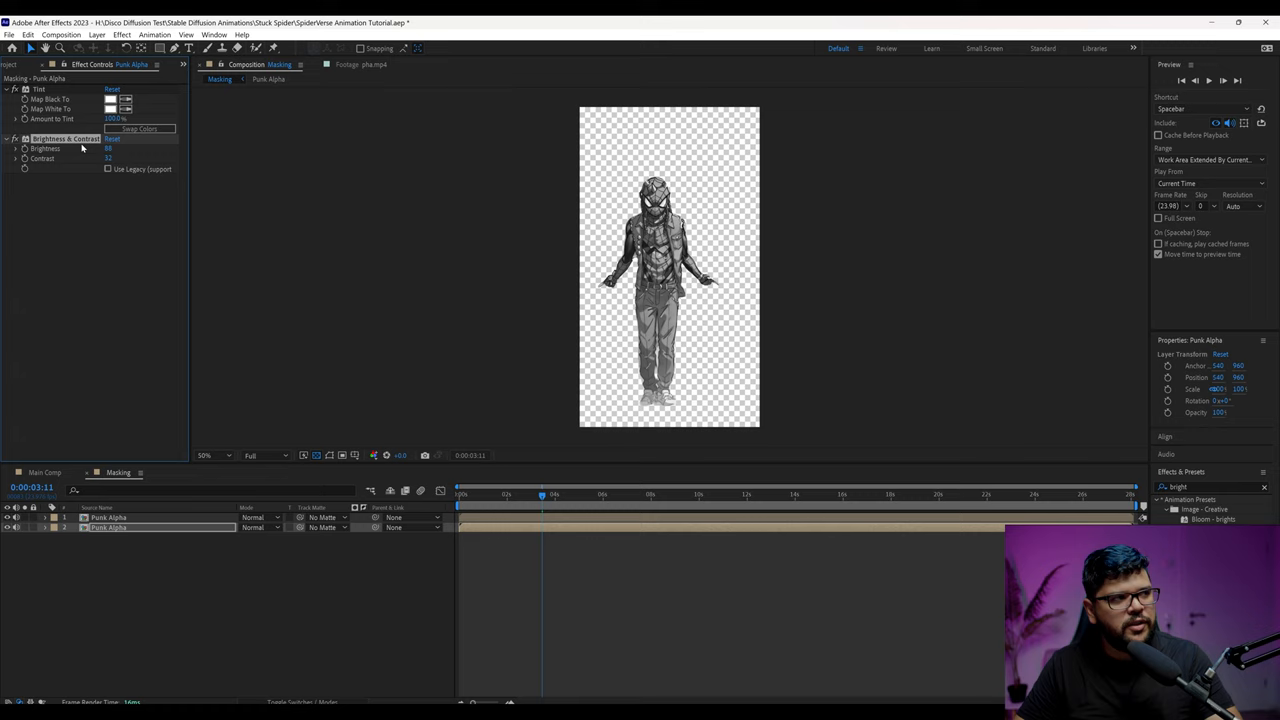
text(simple chok)
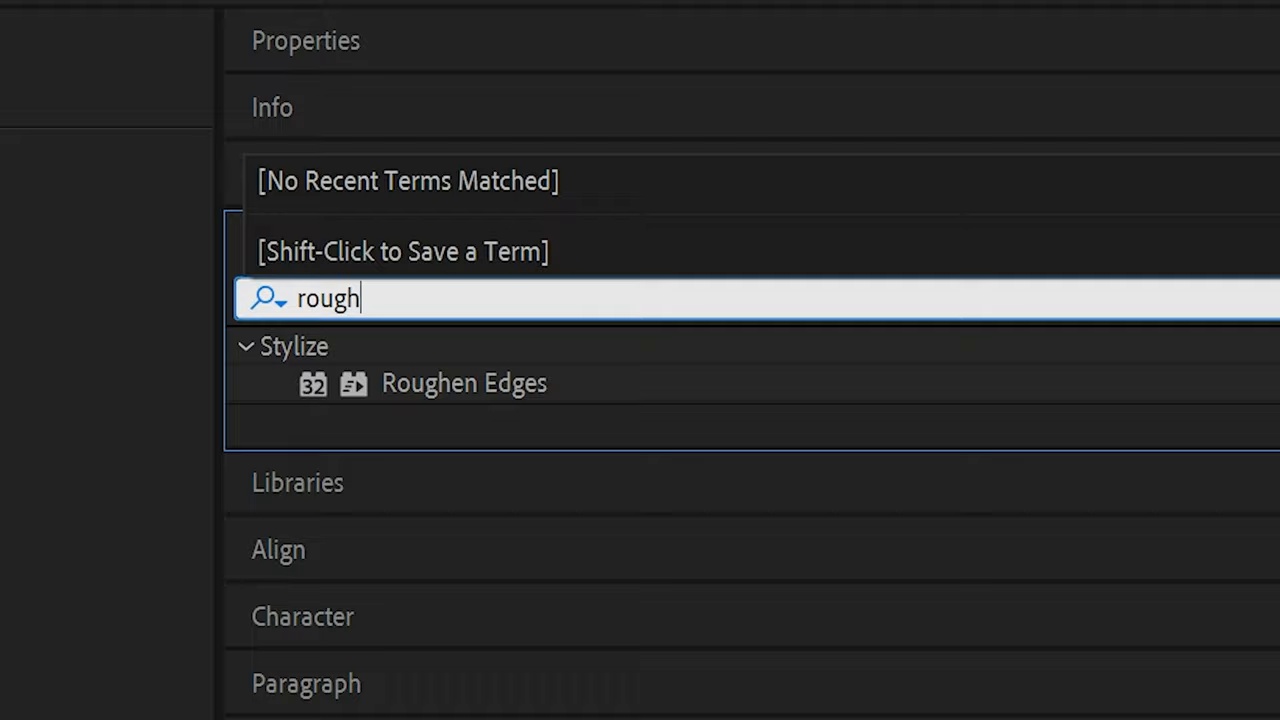
- Apply Roughen Edges to the dancer and scrub its Scale value
click(464, 384)
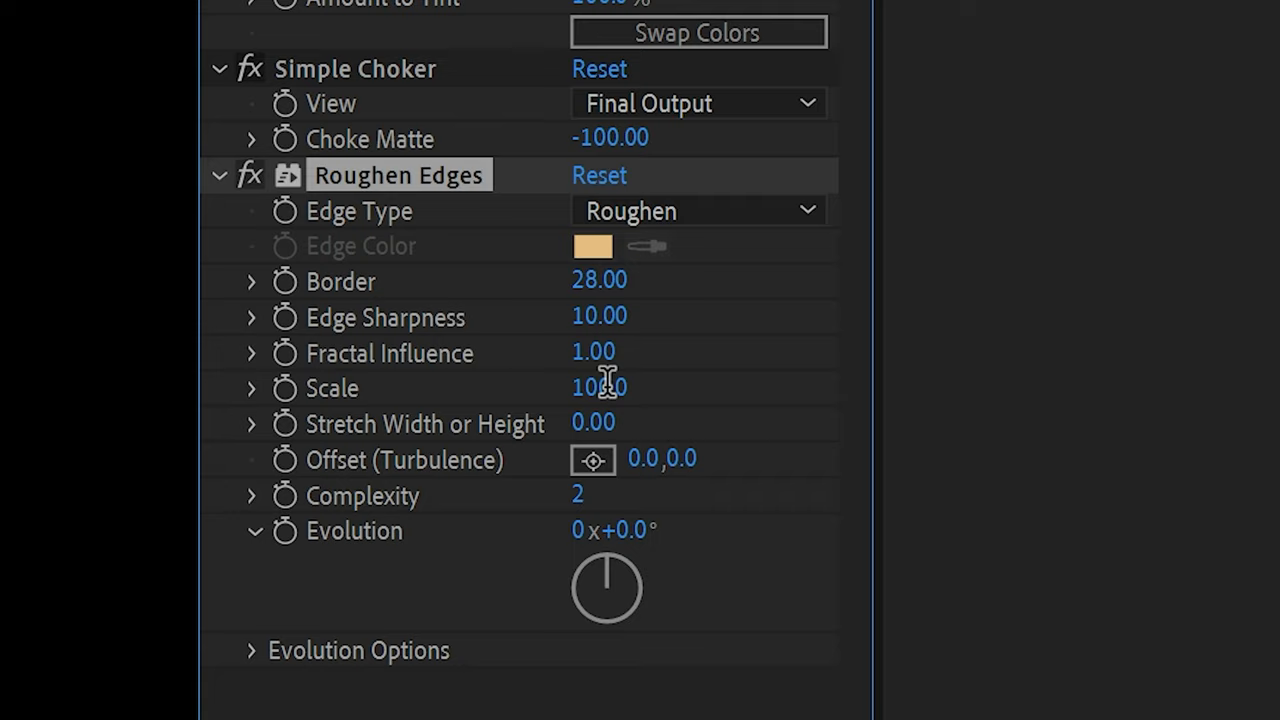
drag(592, 388, 592, 420)
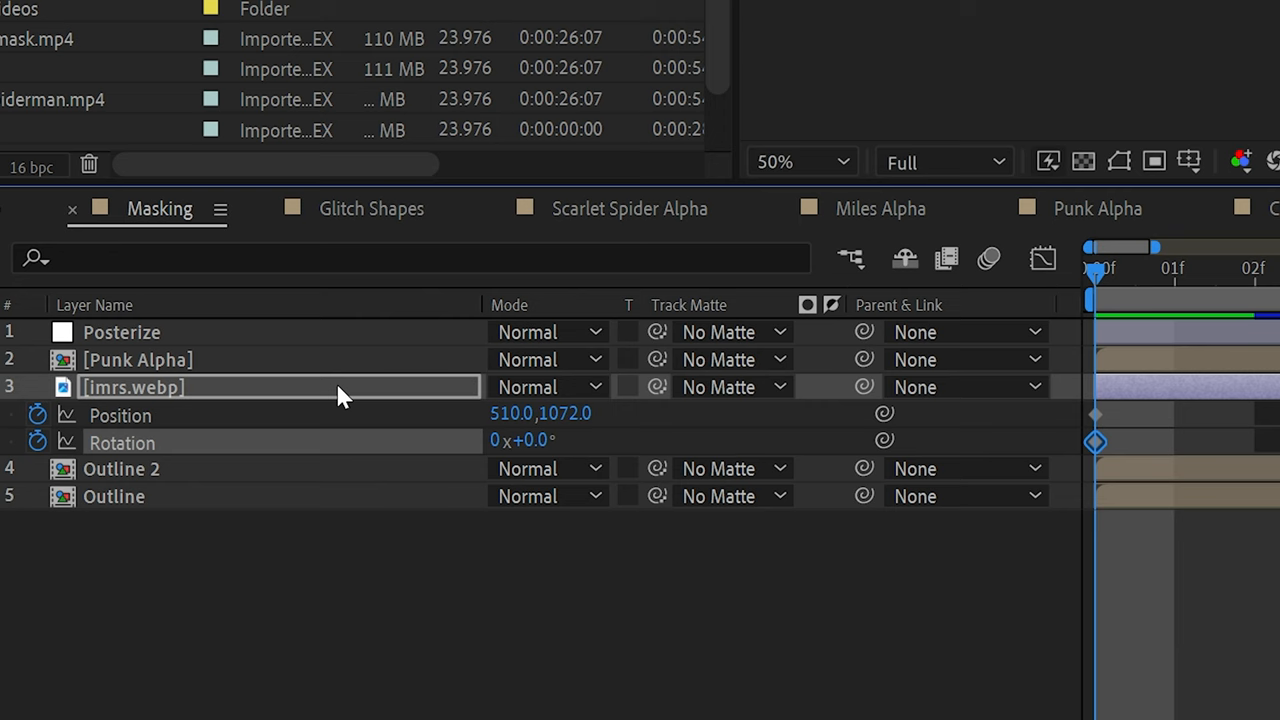
- Toggle the image's position and rotation keyframes to Hold
right_click(1096, 442)
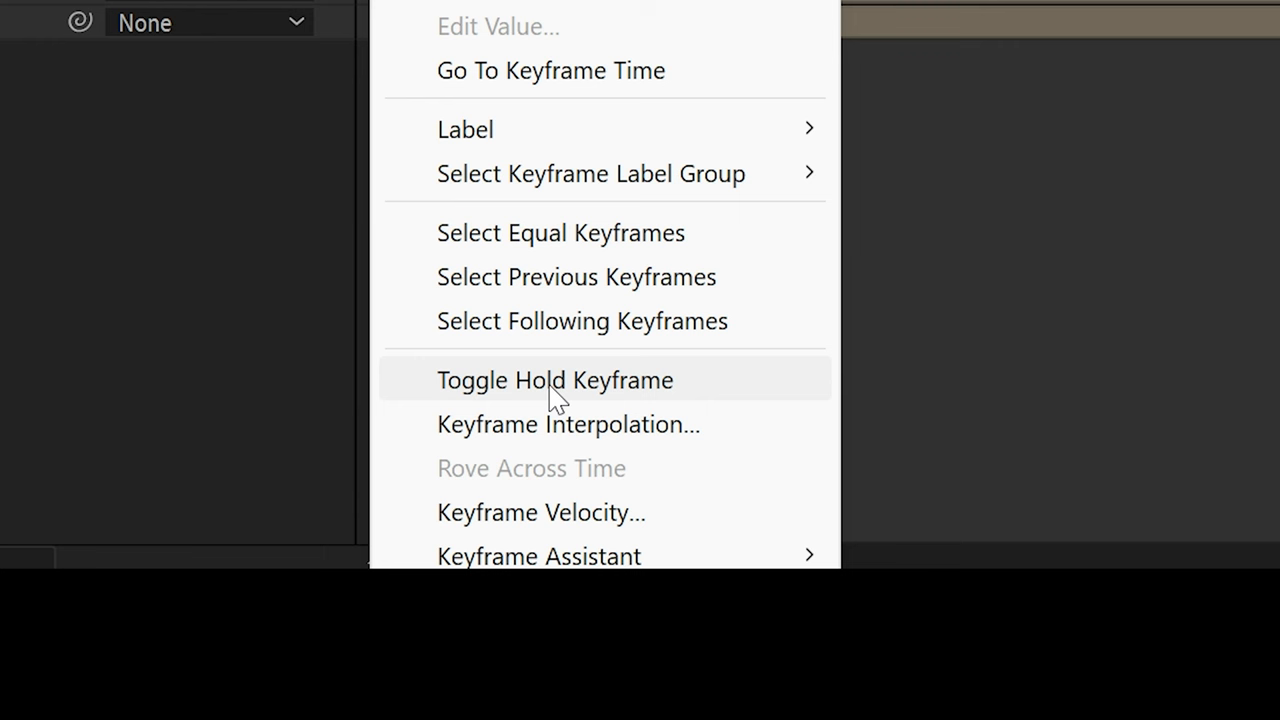
click(556, 380)
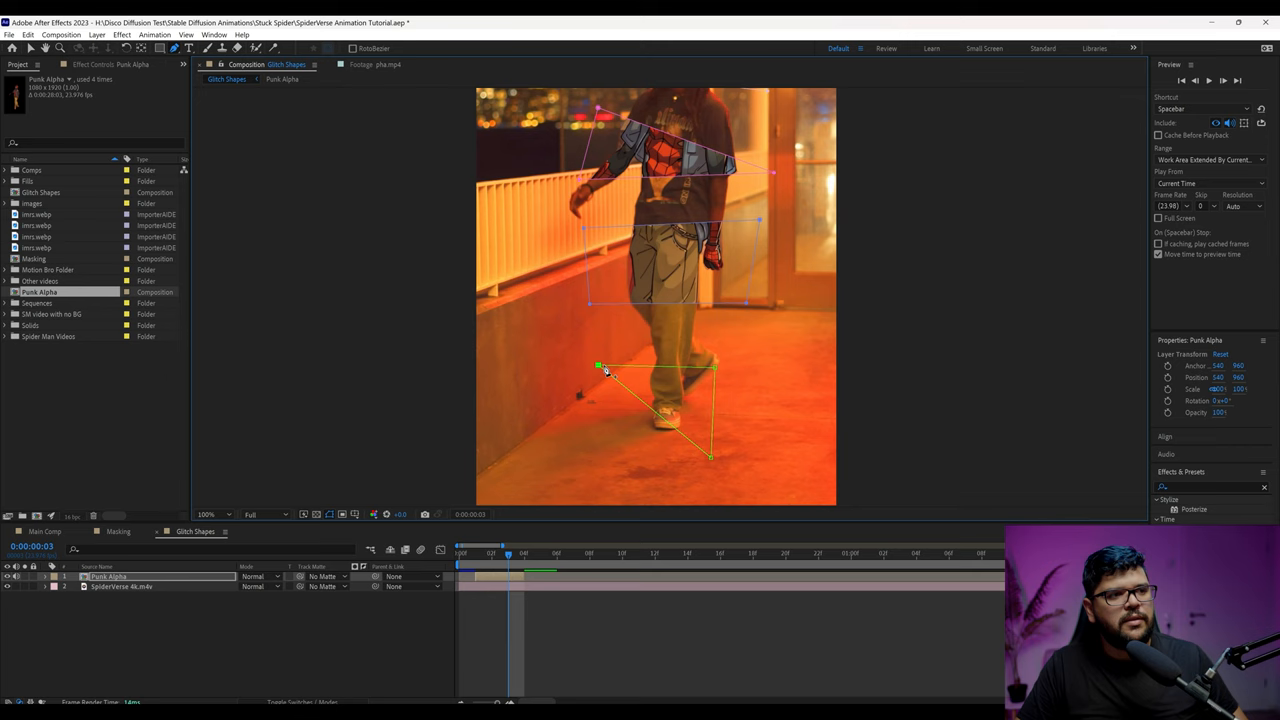
- Apply Tritone with a new Shadows colour, then fine-tune the glitch shapes' tint
text(tritone)
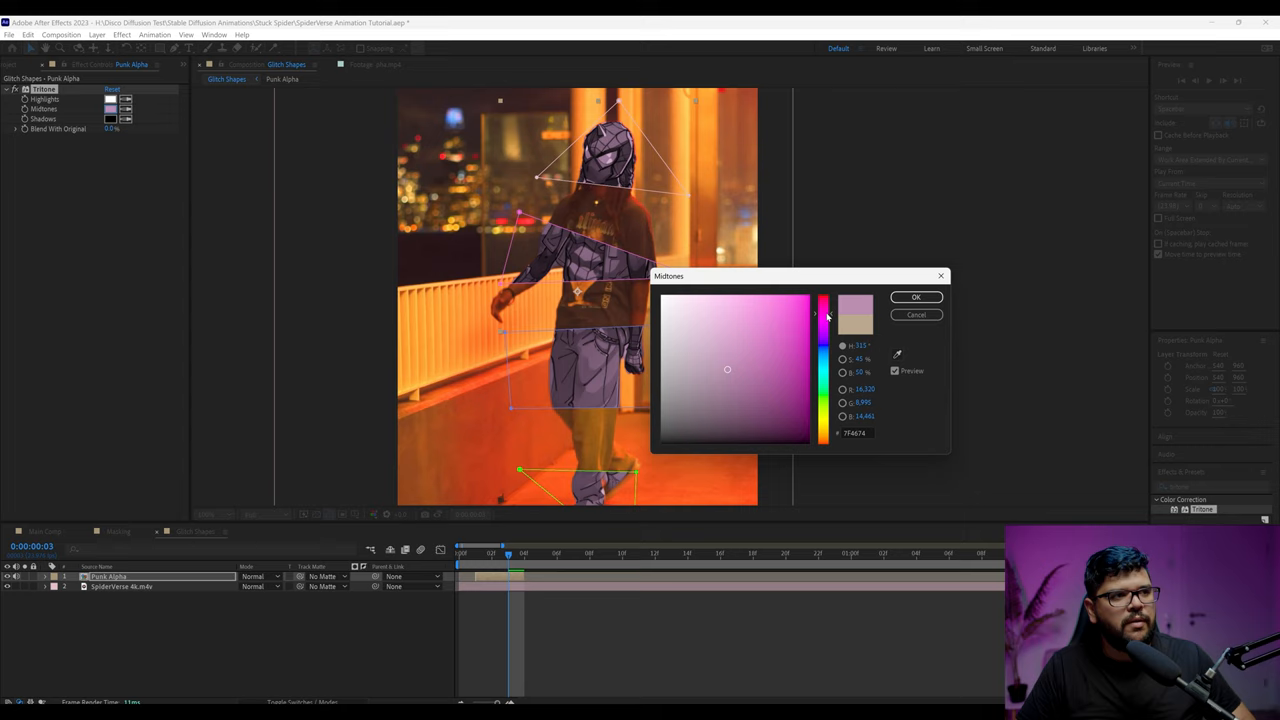
click(126, 118)
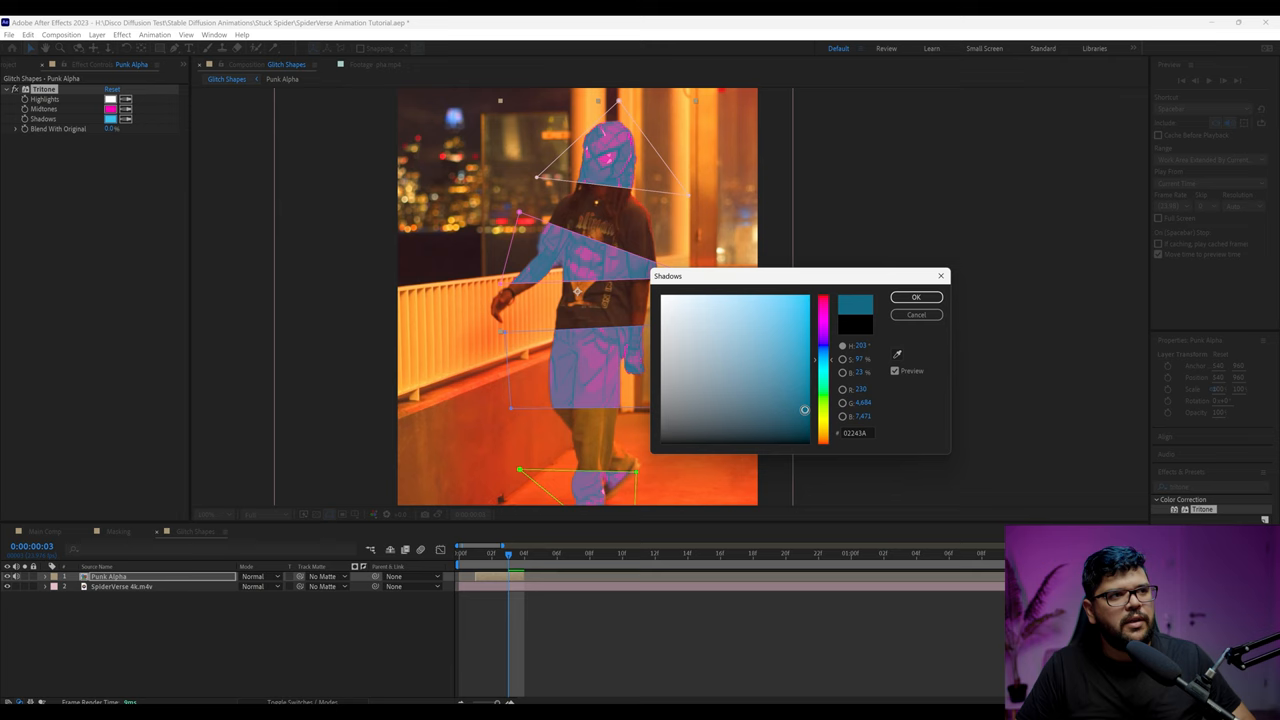
click(916, 296)
text(lum)
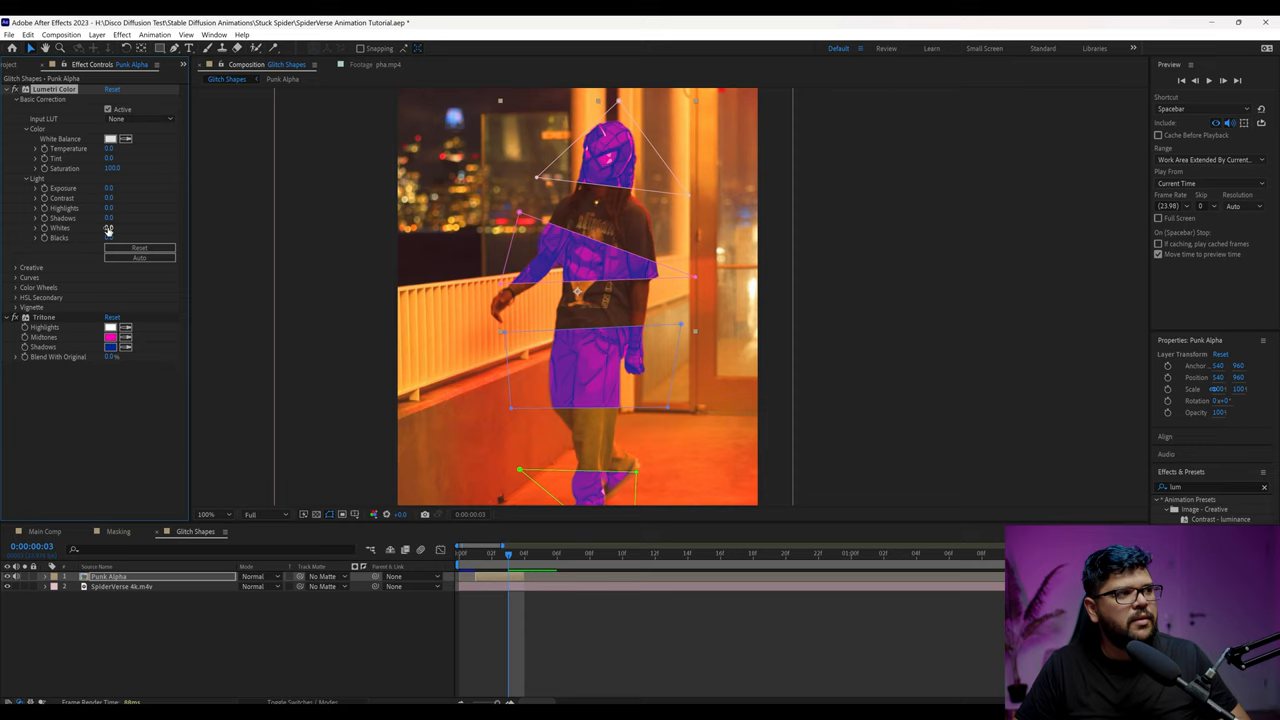
click(12, 64)
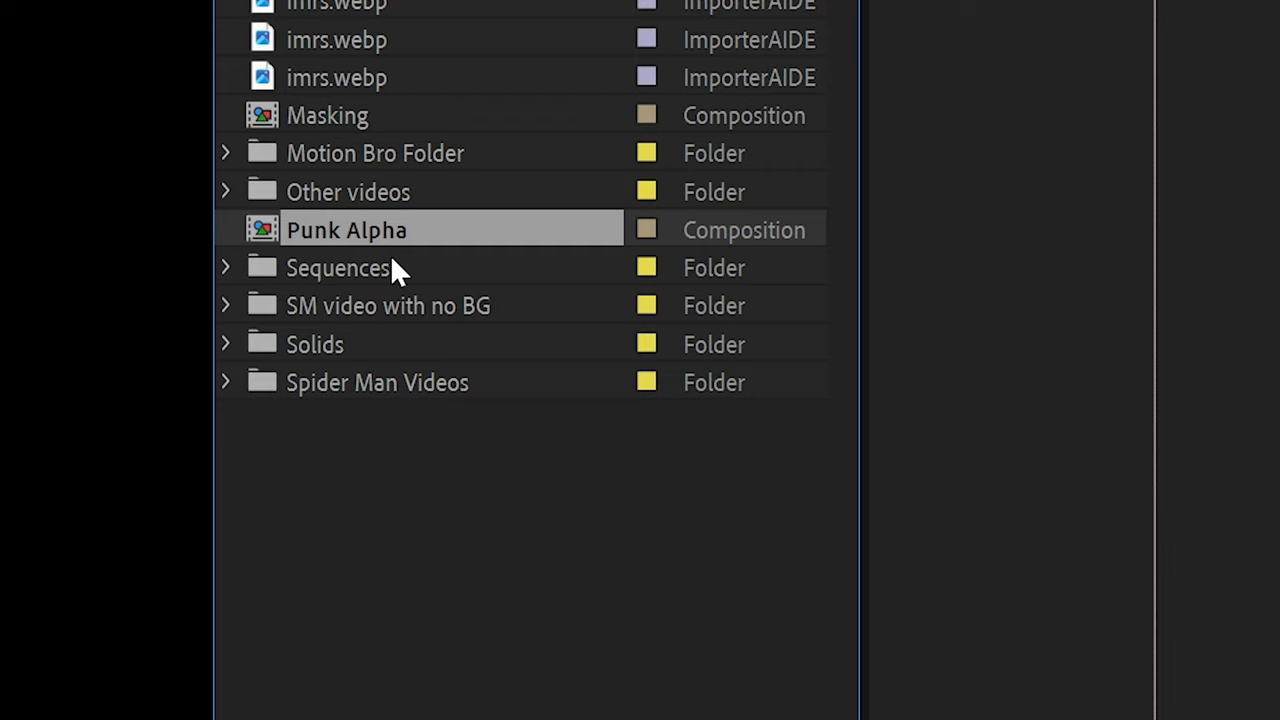
- Duplicate Punk Alpha in the Project panel and open Punk Alpha 2
click(348, 230)
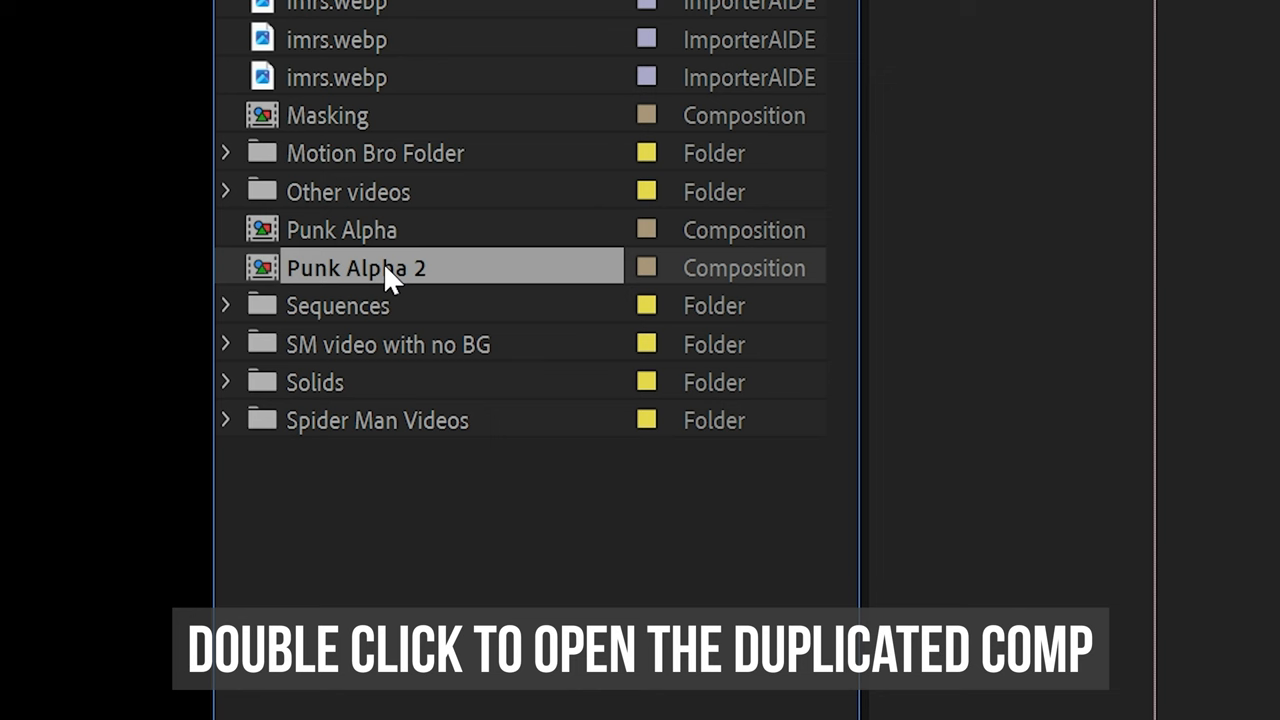
double_click(356, 268)
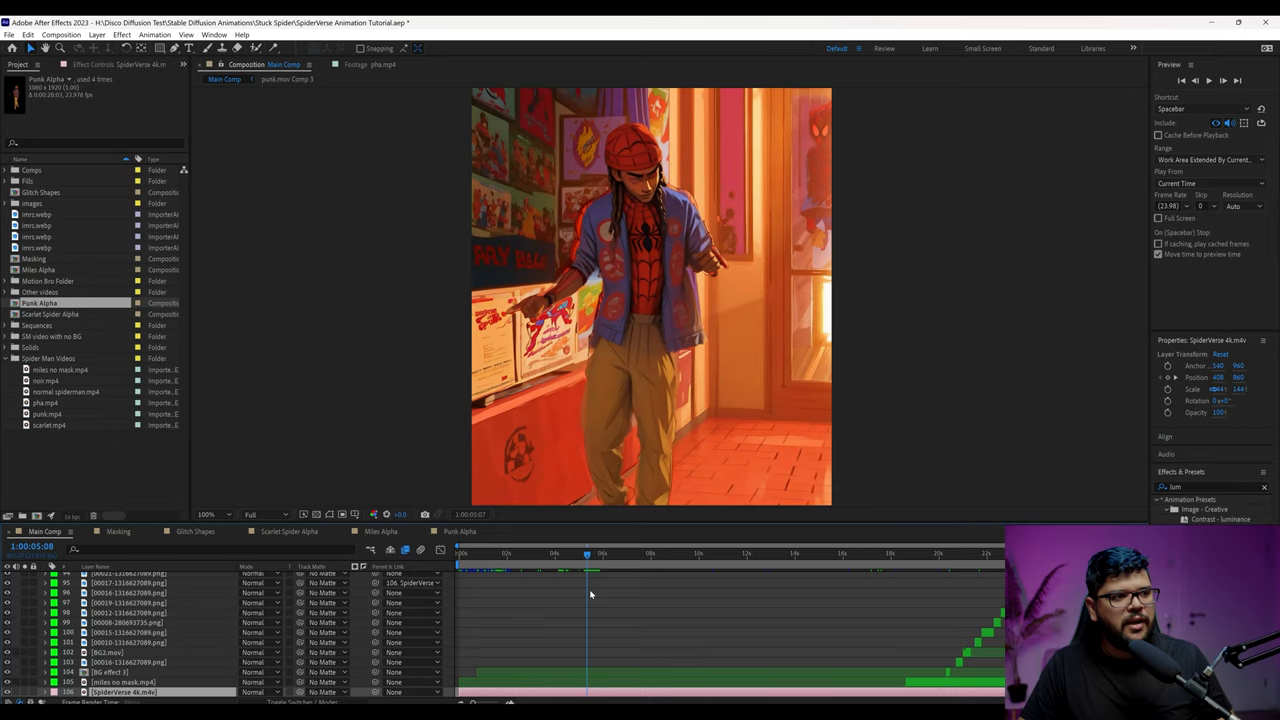
- Create the Chromatic Glitch composition and start adding a new solid layer
click(544, 532)
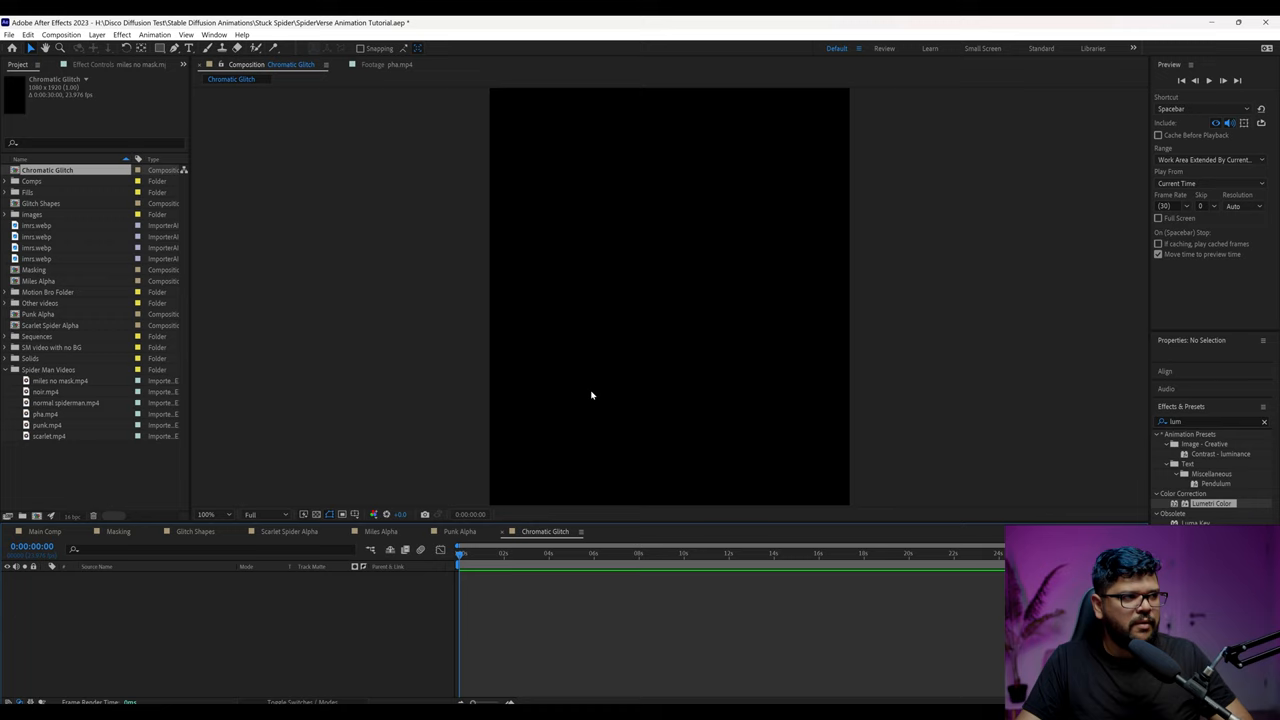
right_click(648, 614)
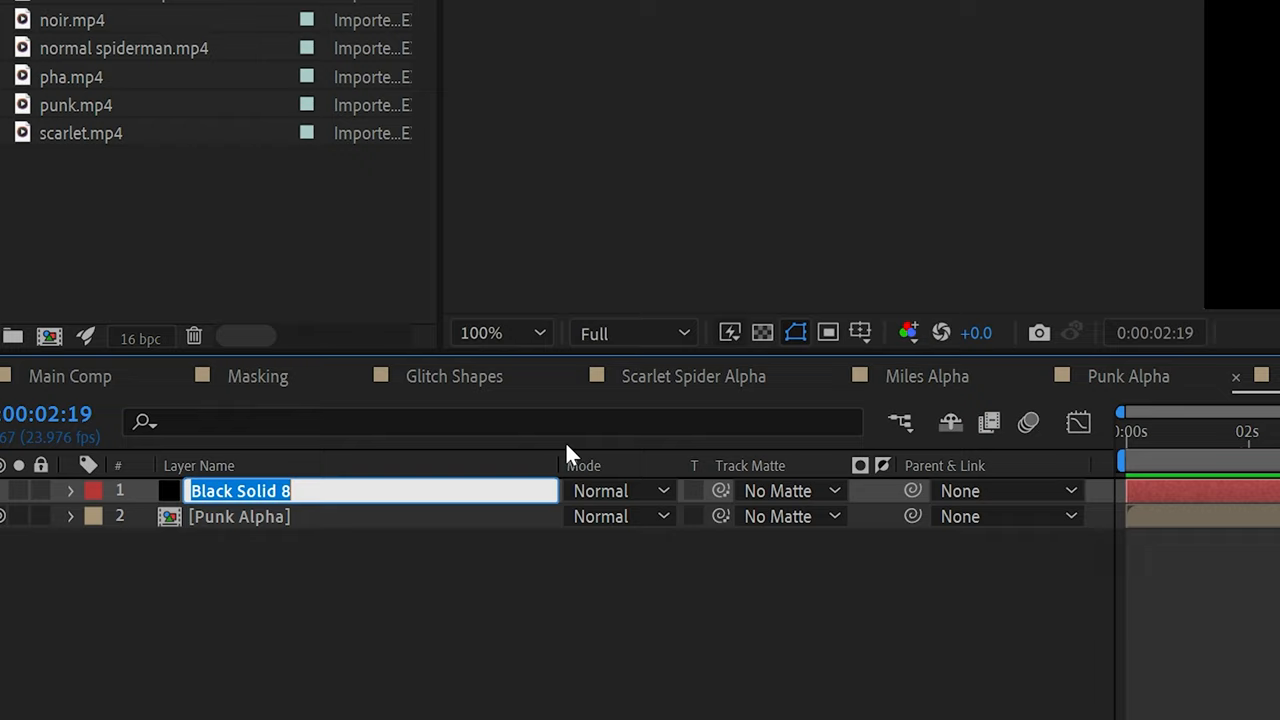
- Rename the solid Displacement Map and set its Fractal Noise type to Block
text(Dis)
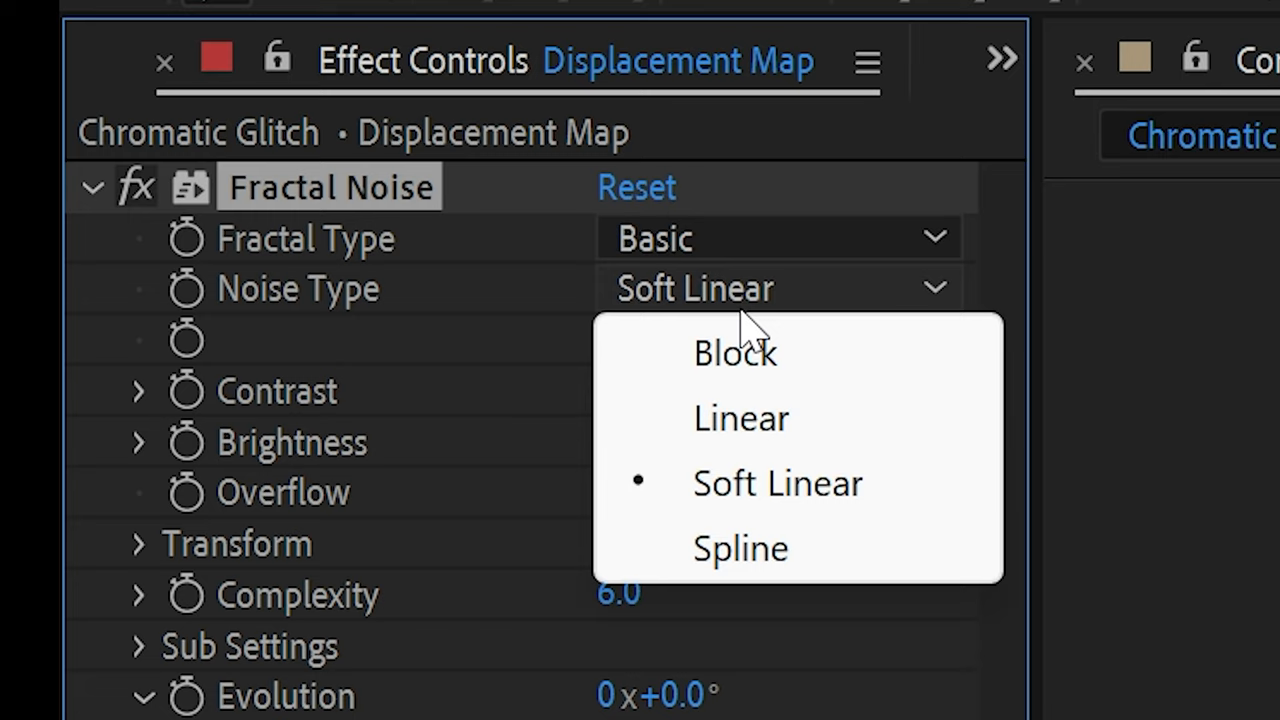
click(736, 352)
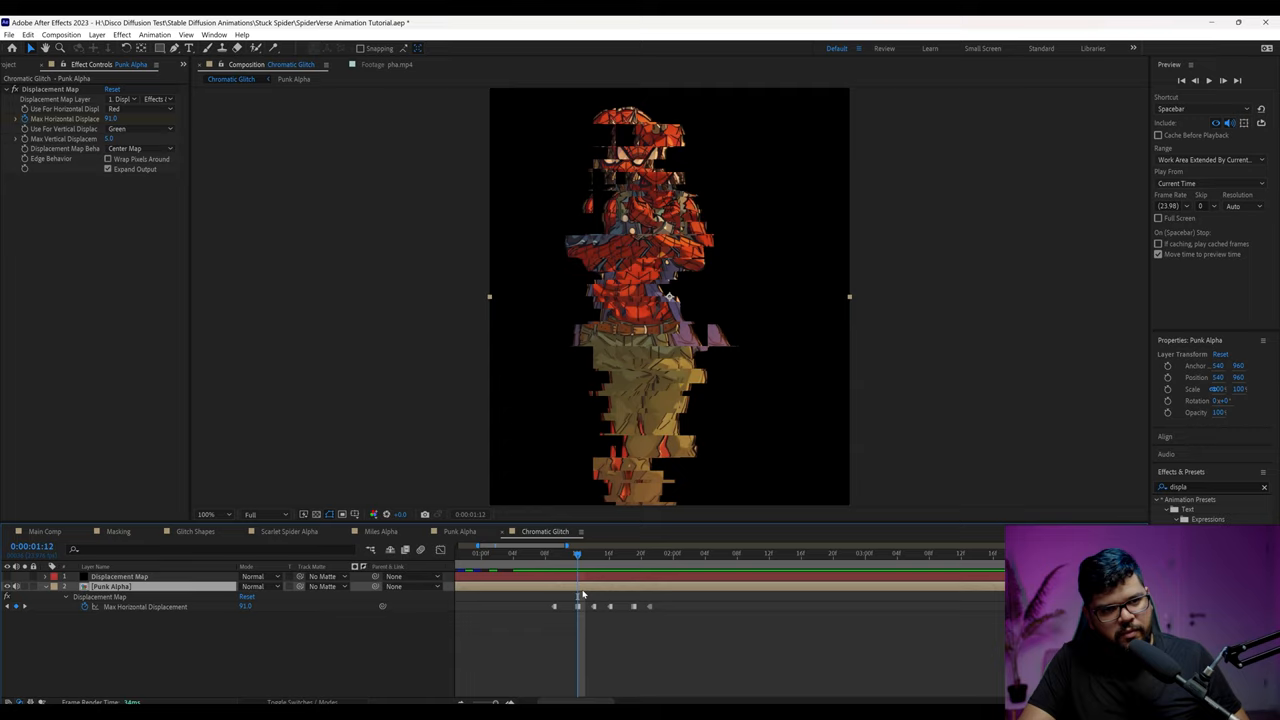
- Apply VR Chromatic Aberrations to Punk Alpha and raise the aberration strength for colour fringing
text(chrom)
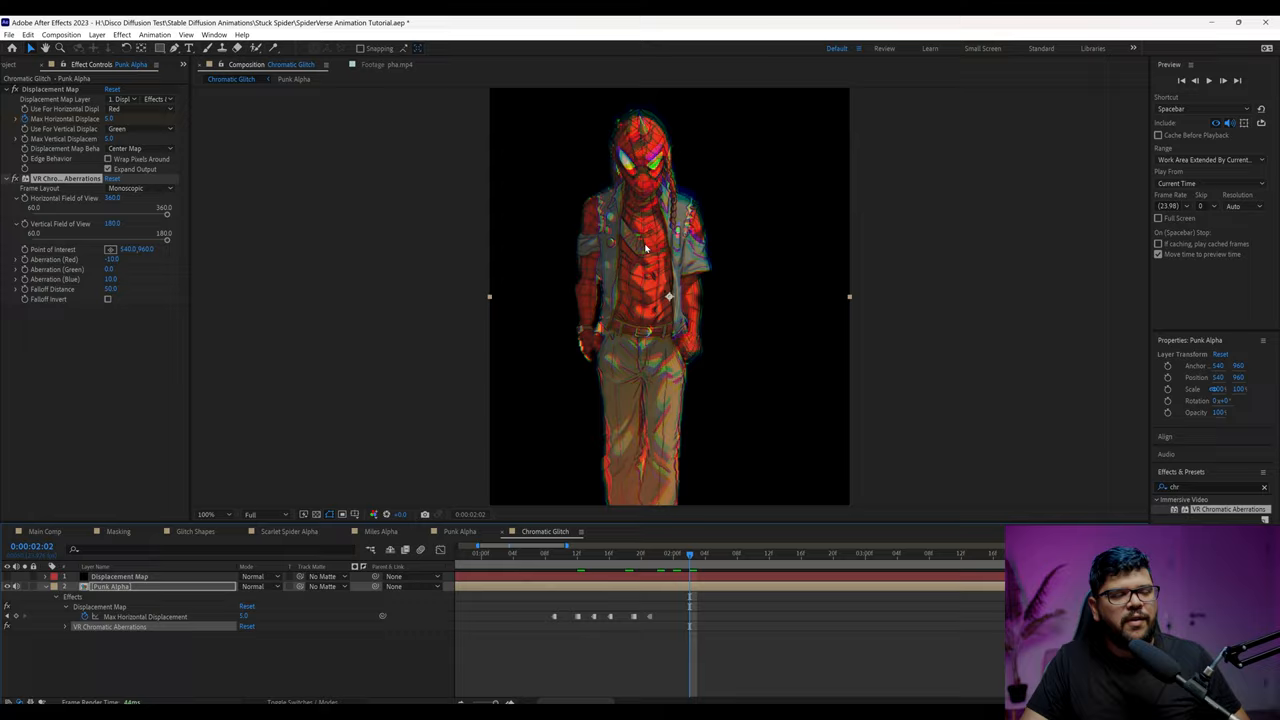
click(610, 552)
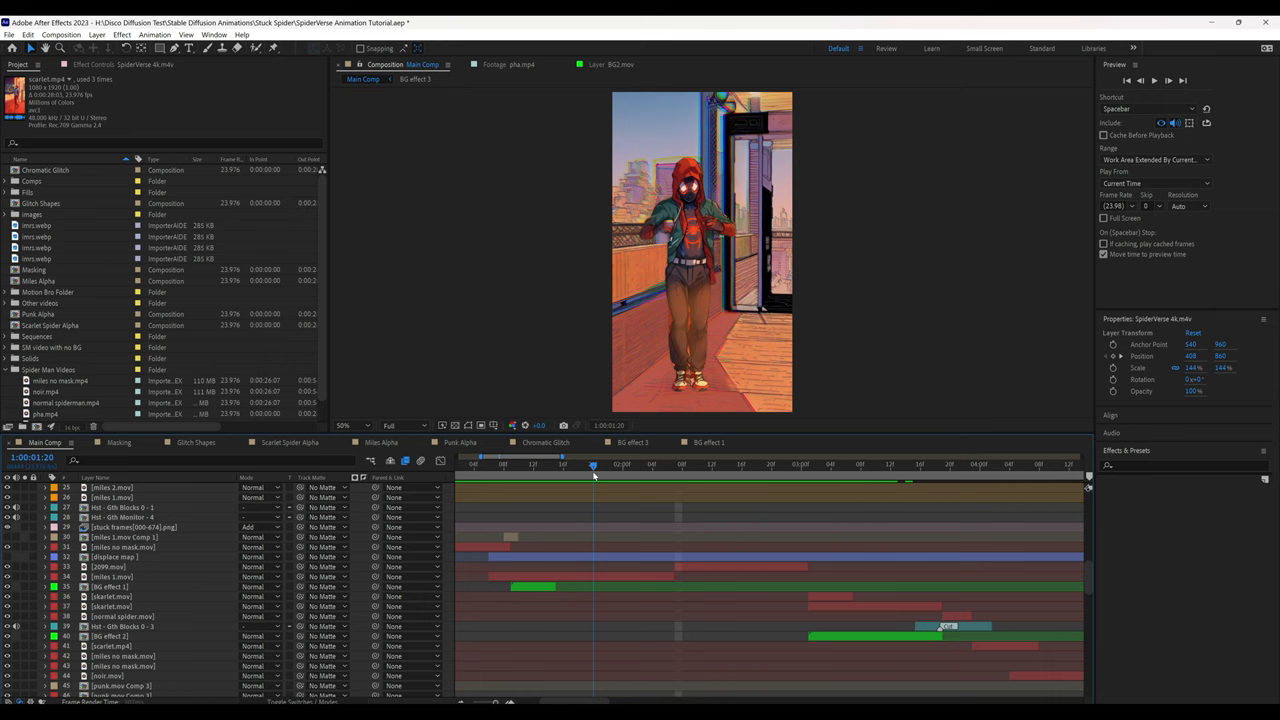
- Scrub further along the Main Comp timeline to the neon-striped Spider-Man frame
click(876, 462)
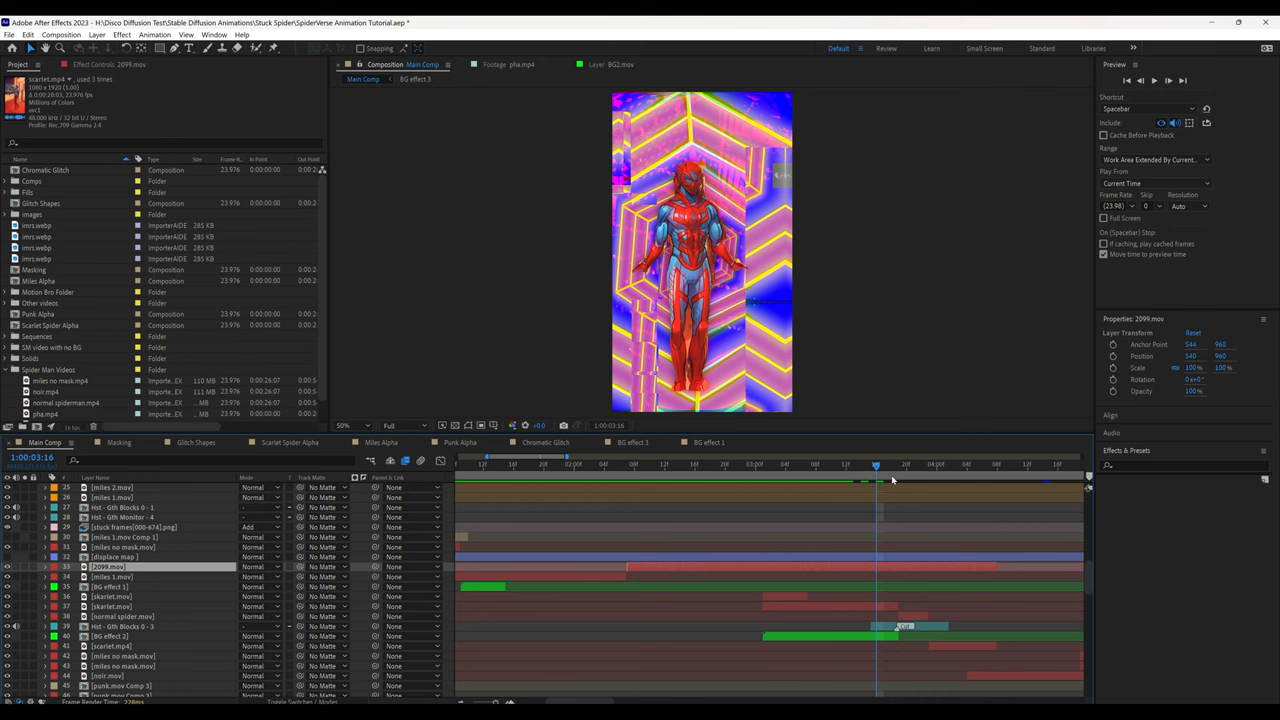